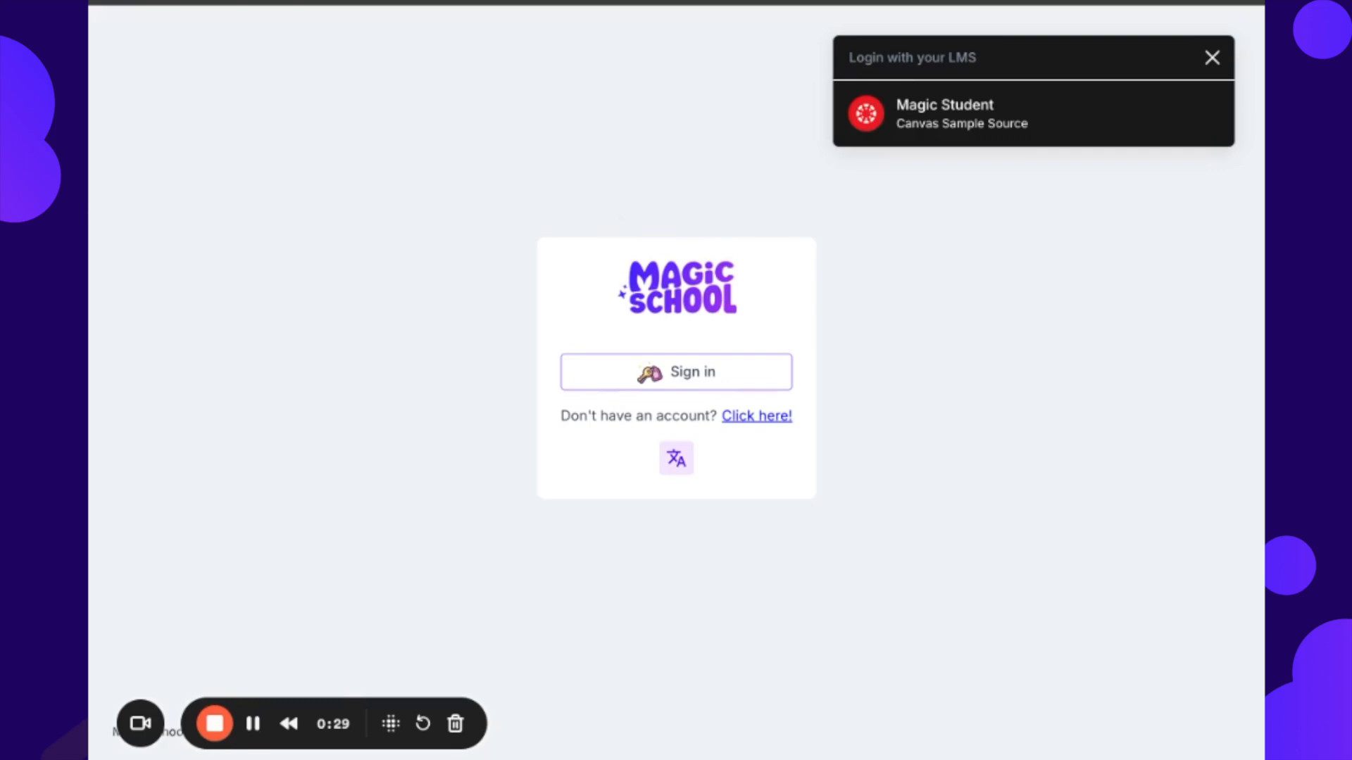
mouse_move(473, 324)
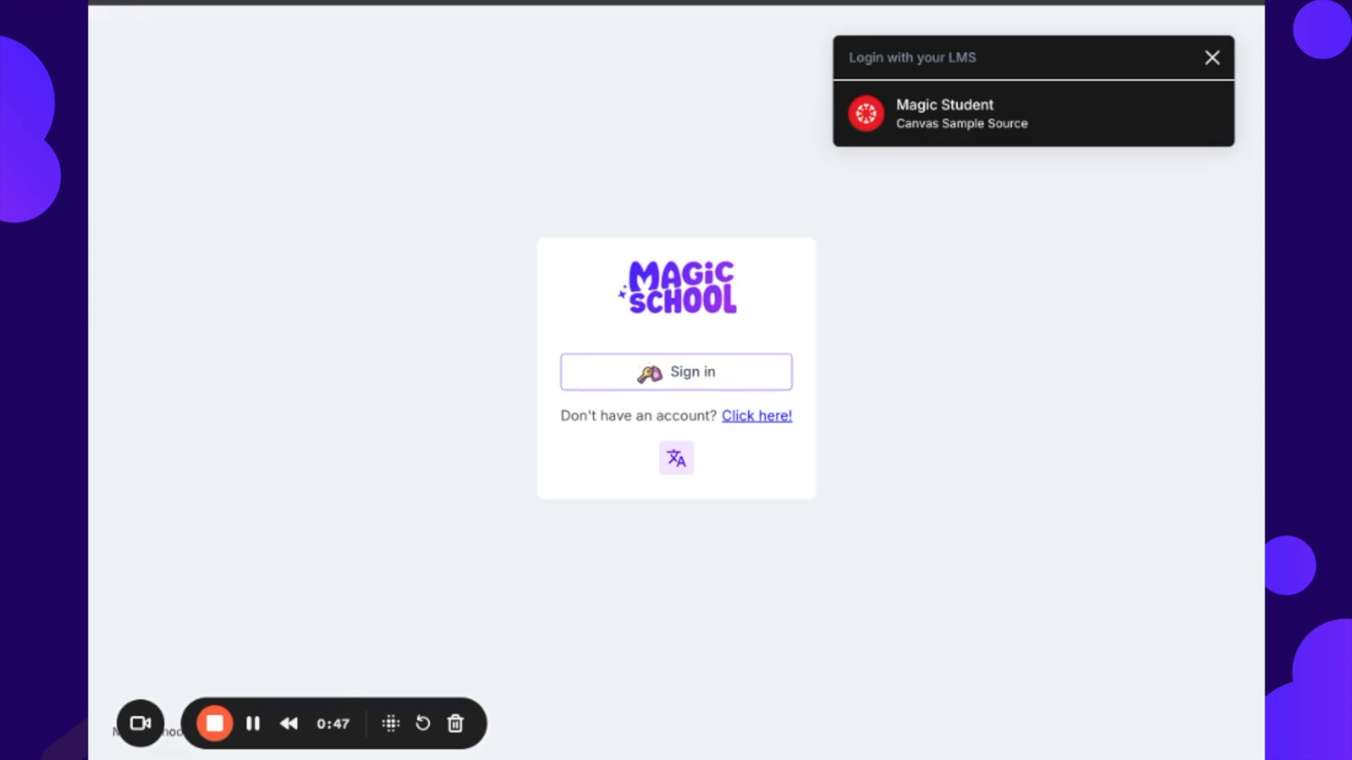
Step: Sign in with the school's Canvas account from the LMS login popup
click(676, 371)
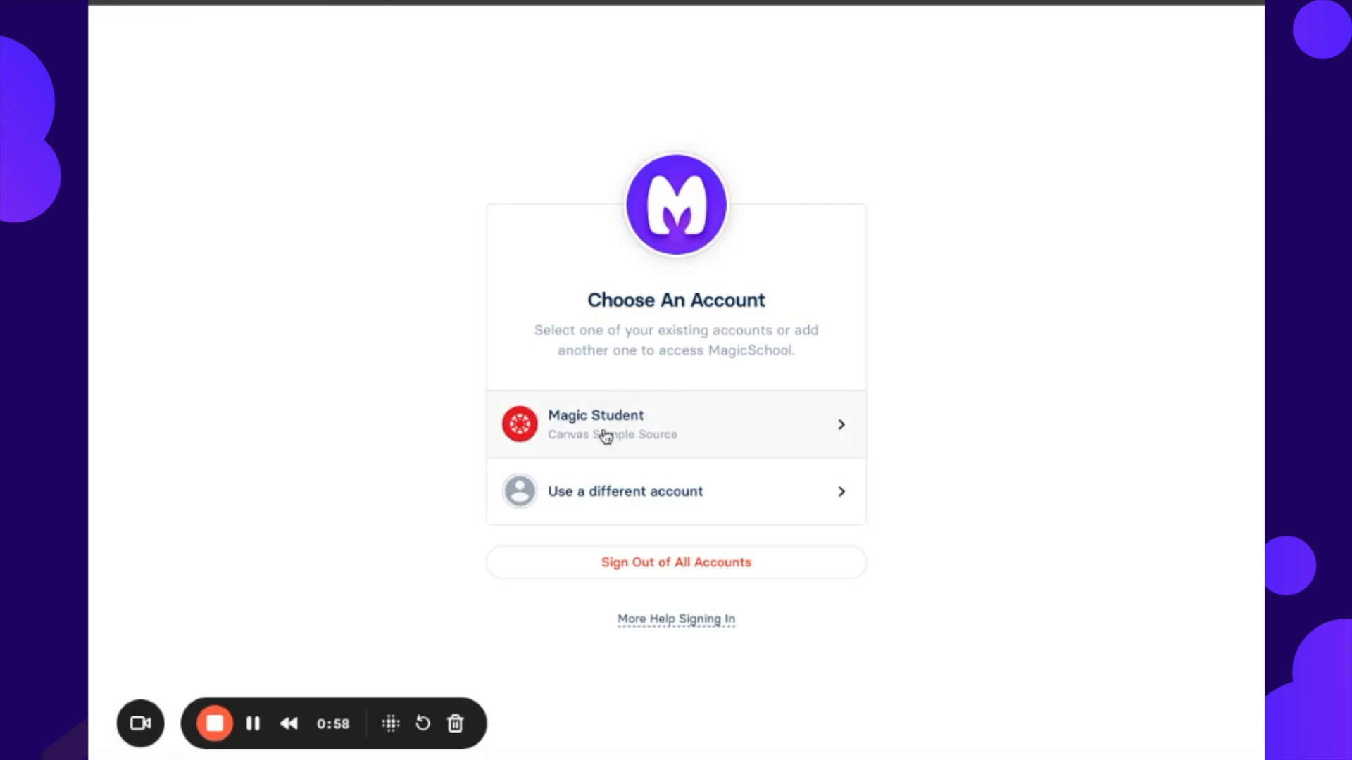
mouse_move(542, 426)
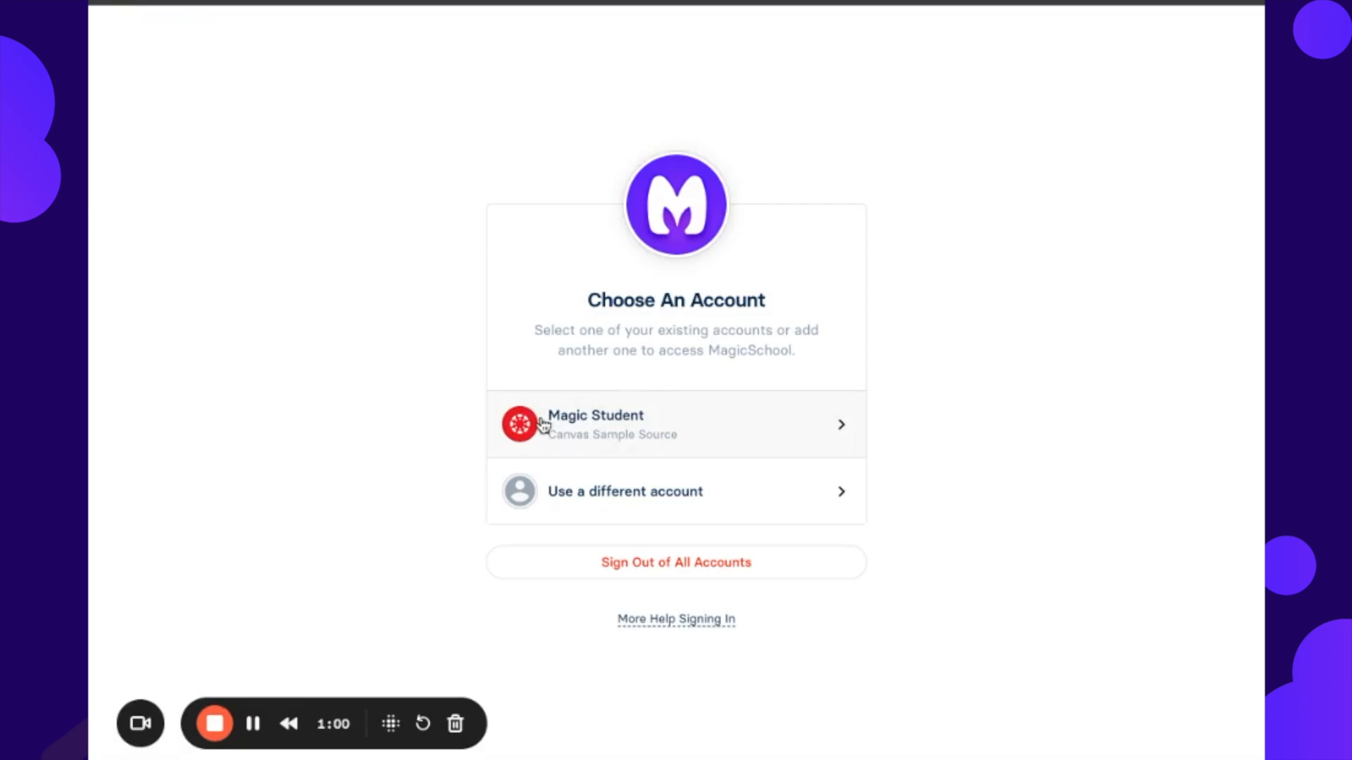
mouse_move(627, 424)
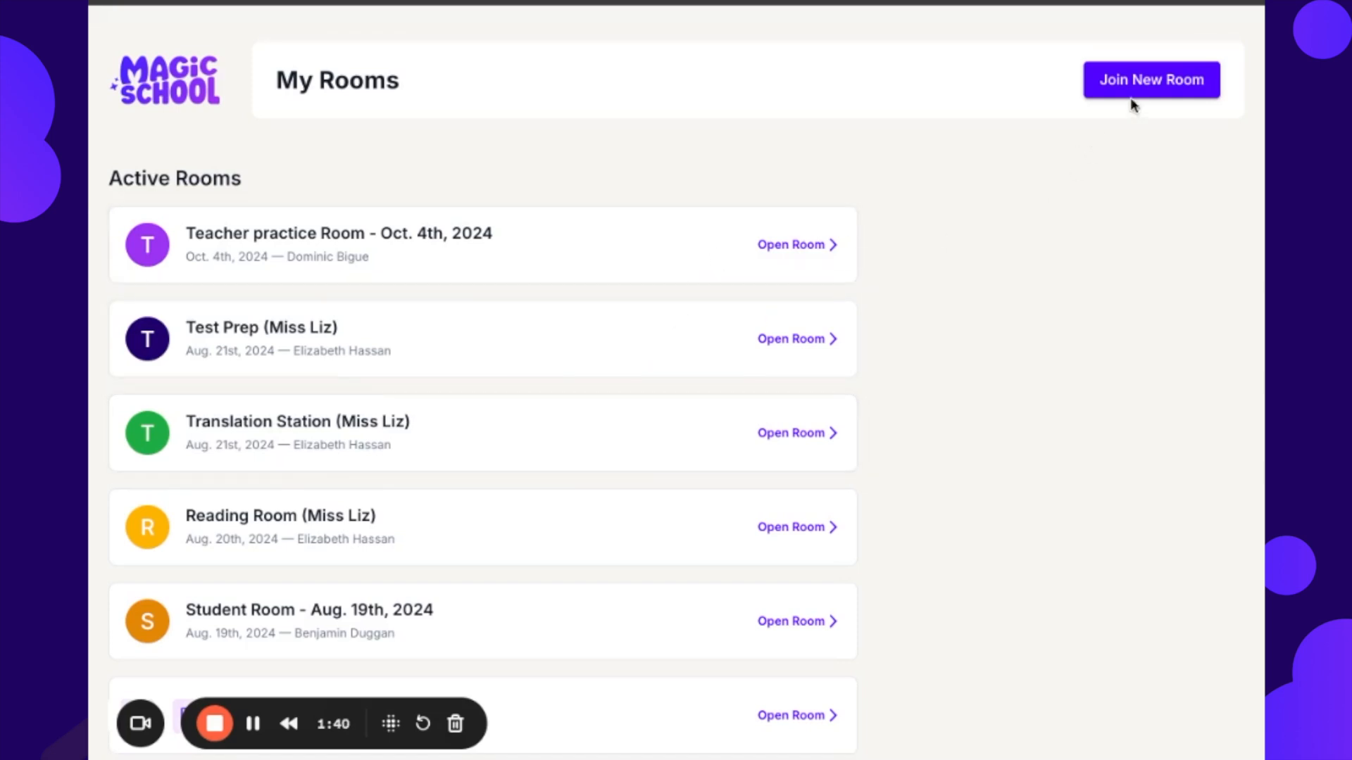
Step: Browse My Rooms past Teacher practice Room to reach Dr. Mac's Advisory
click(1150, 79)
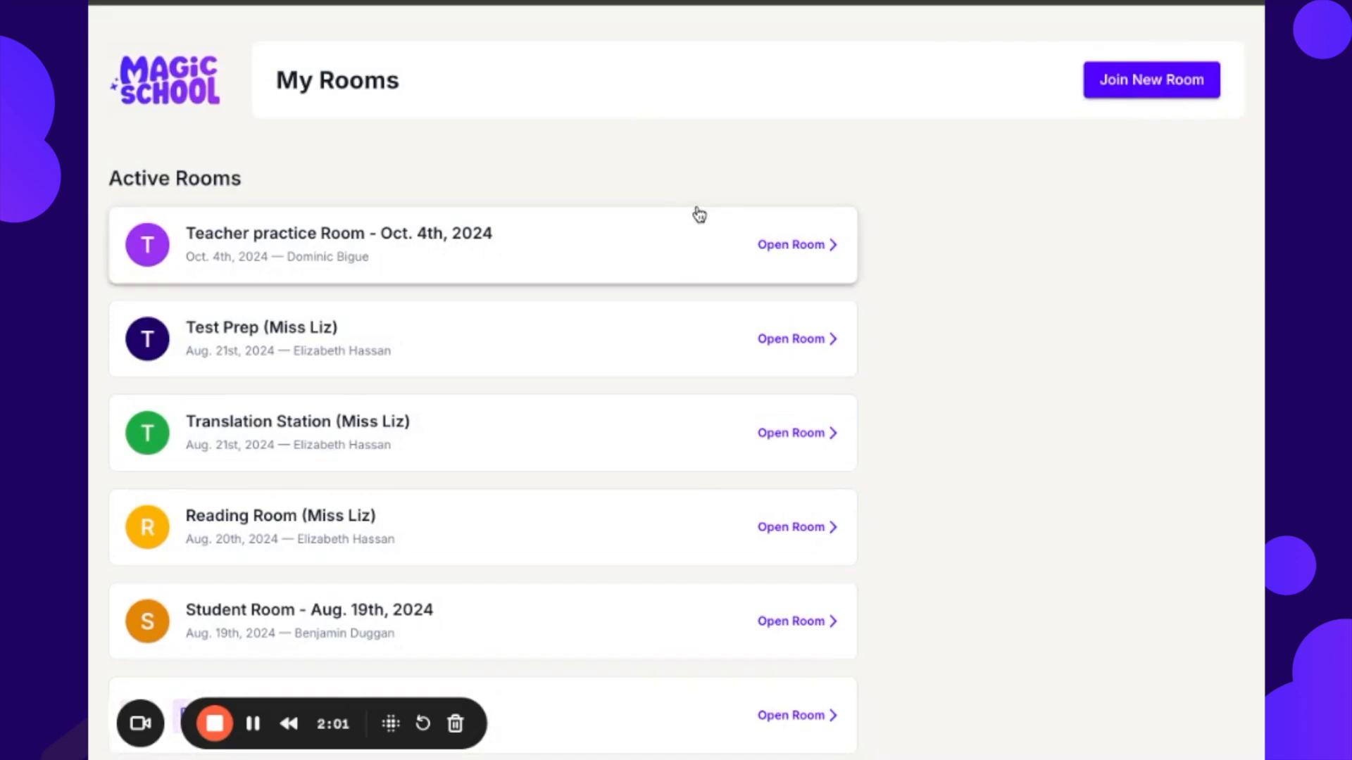
scroll(down, 3)
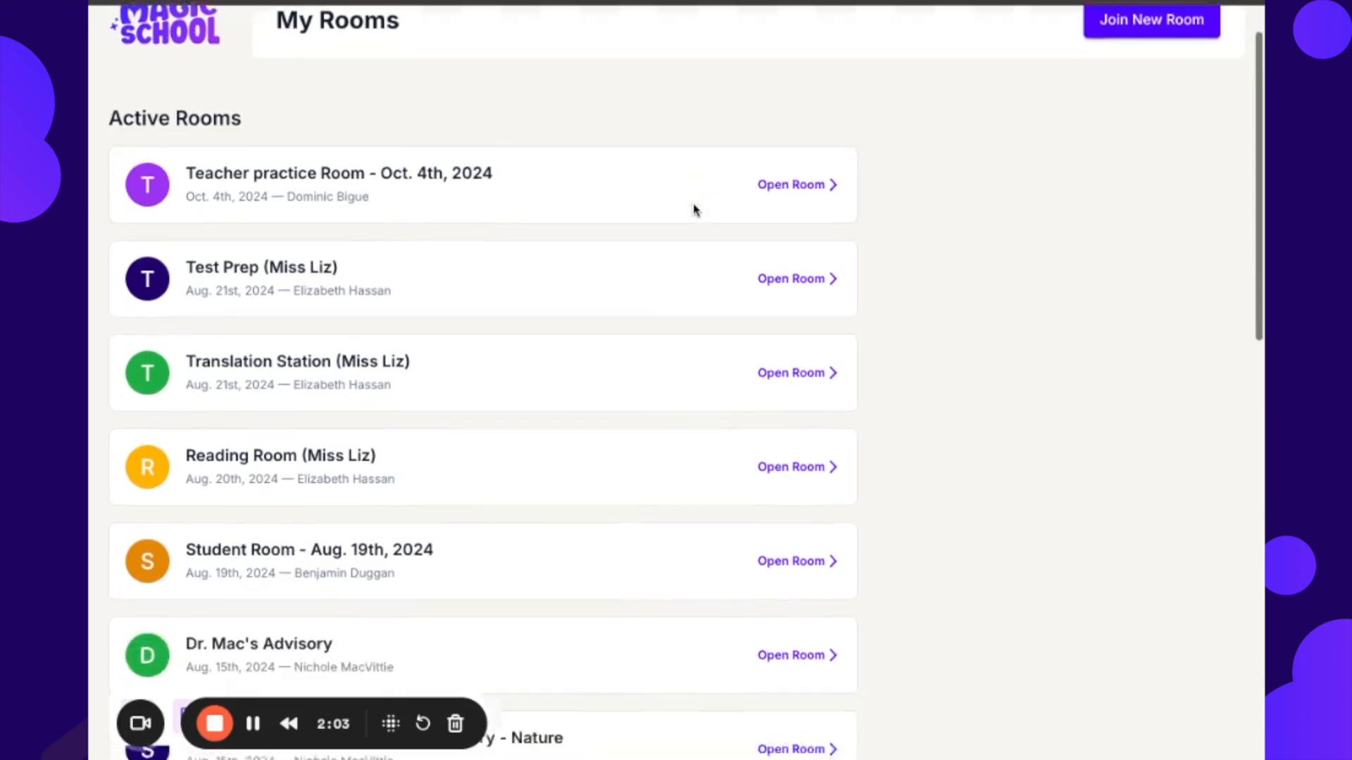
scroll(down, 3)
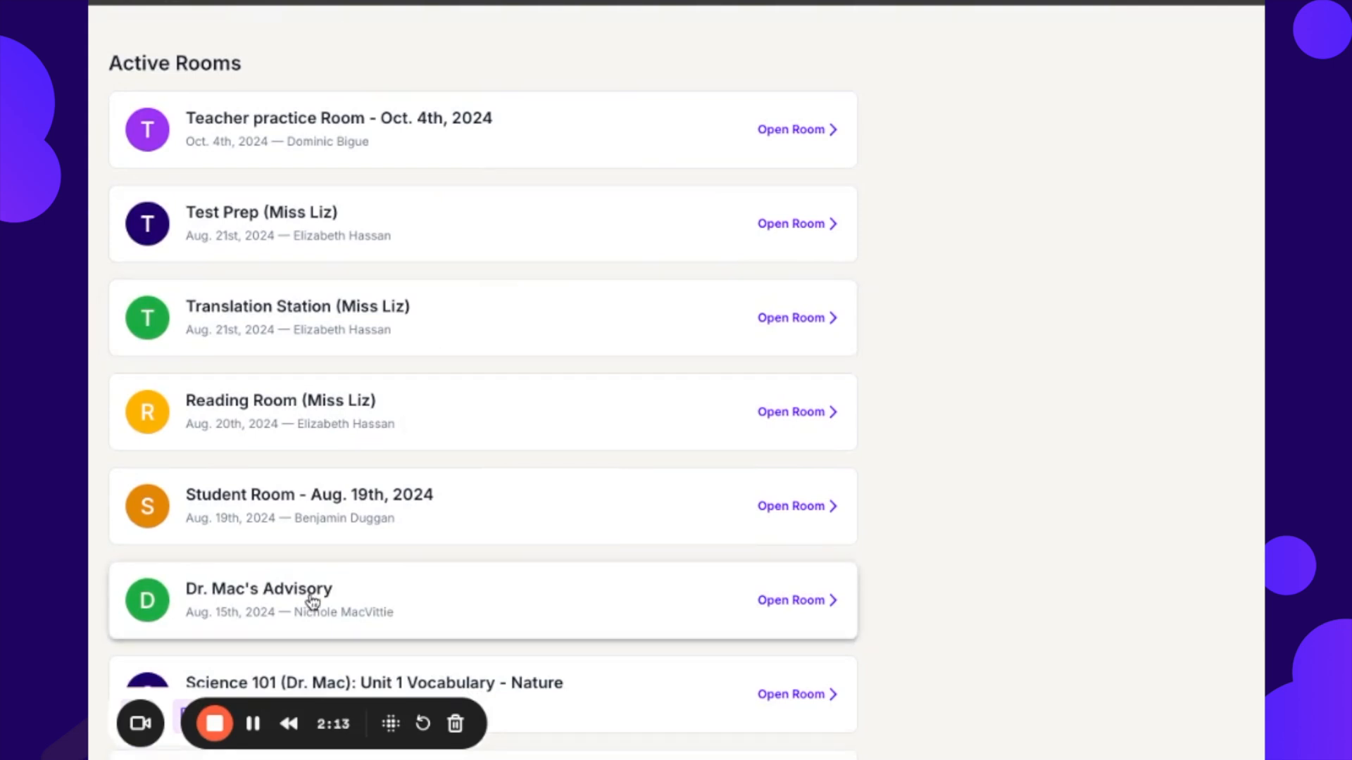
scroll(down, 3)
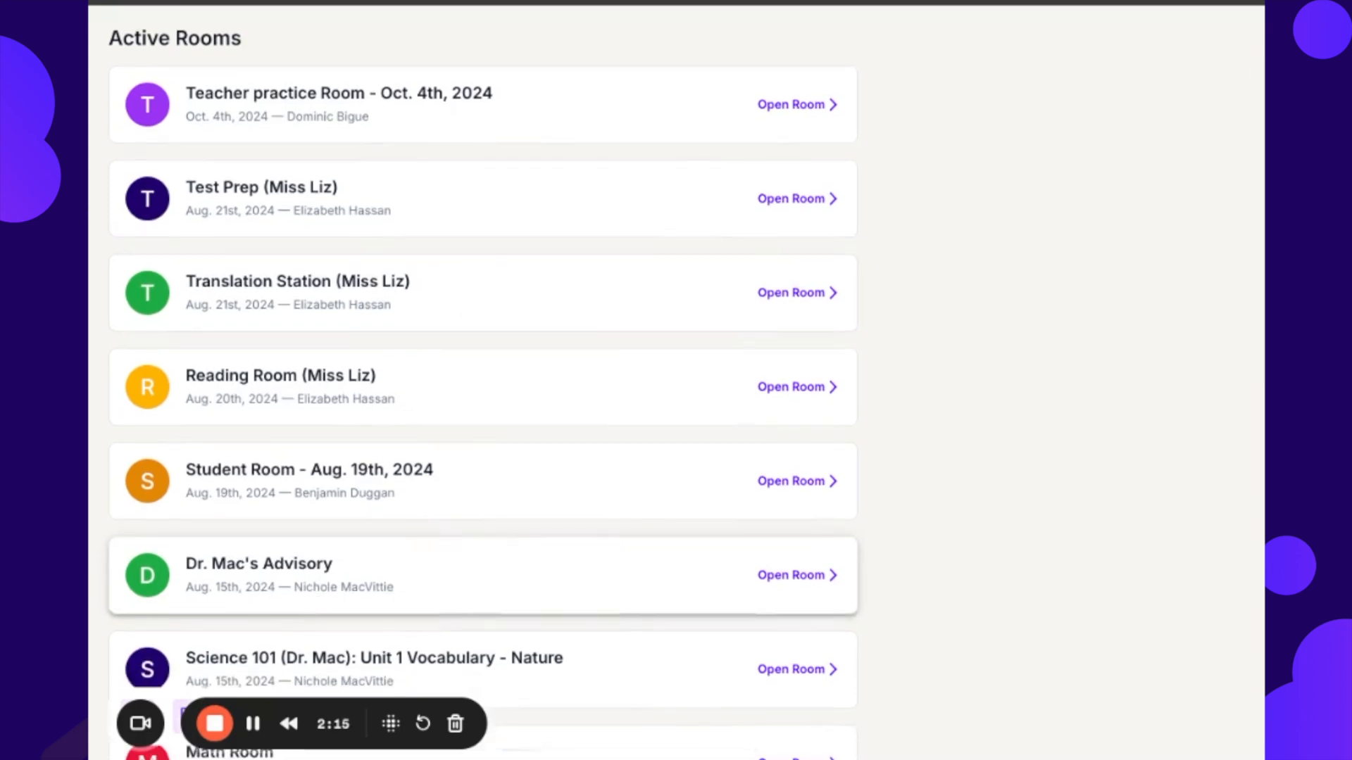
mouse_move(315, 576)
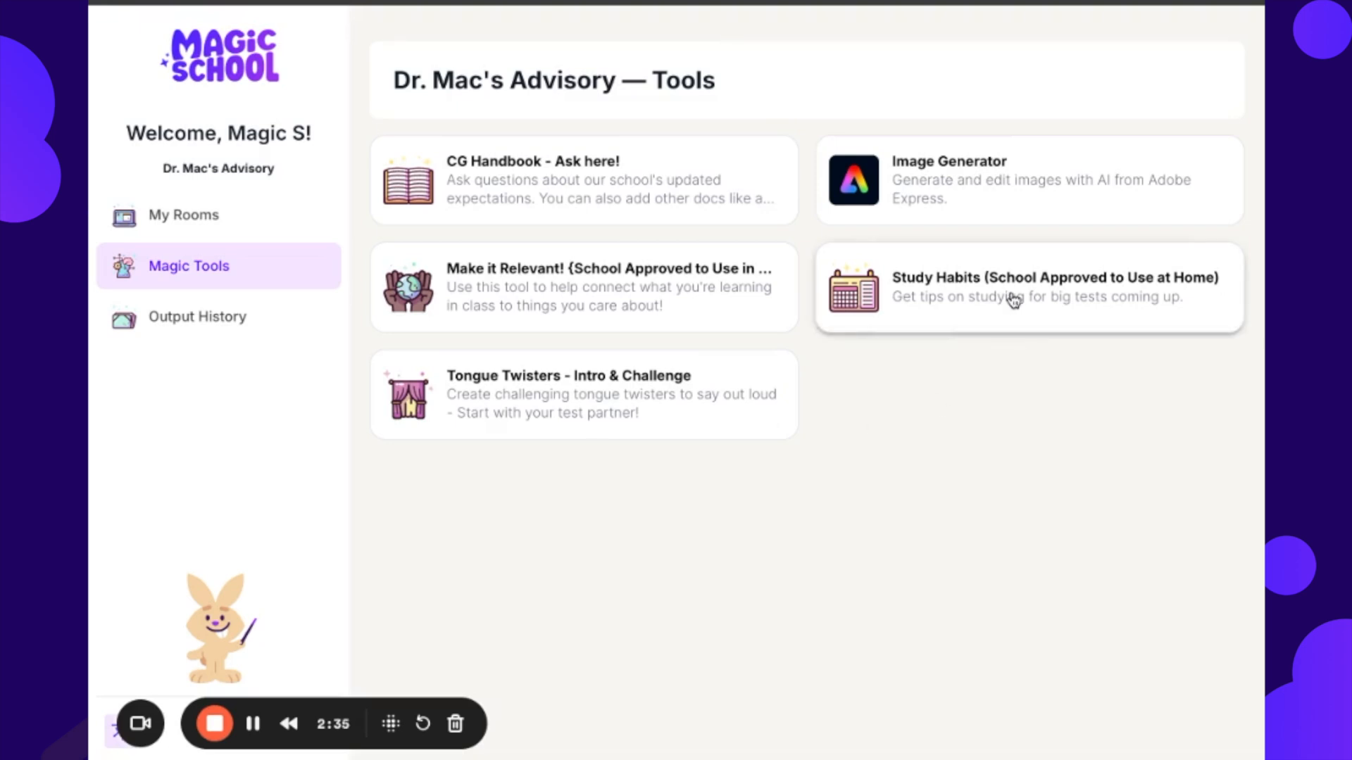
Step: Open the CG Handbook - Ask here! tool in Dr. Mac's Advisory
click(1026, 288)
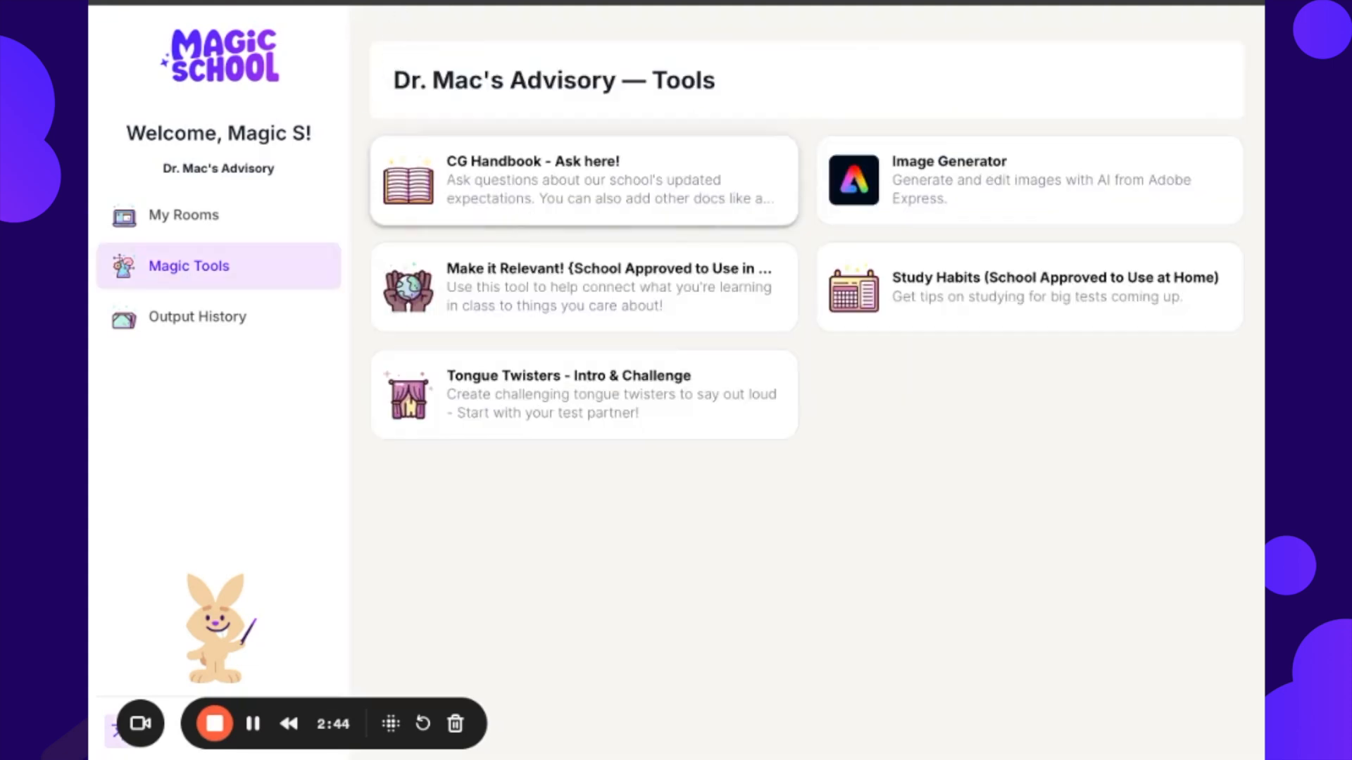
mouse_move(581, 207)
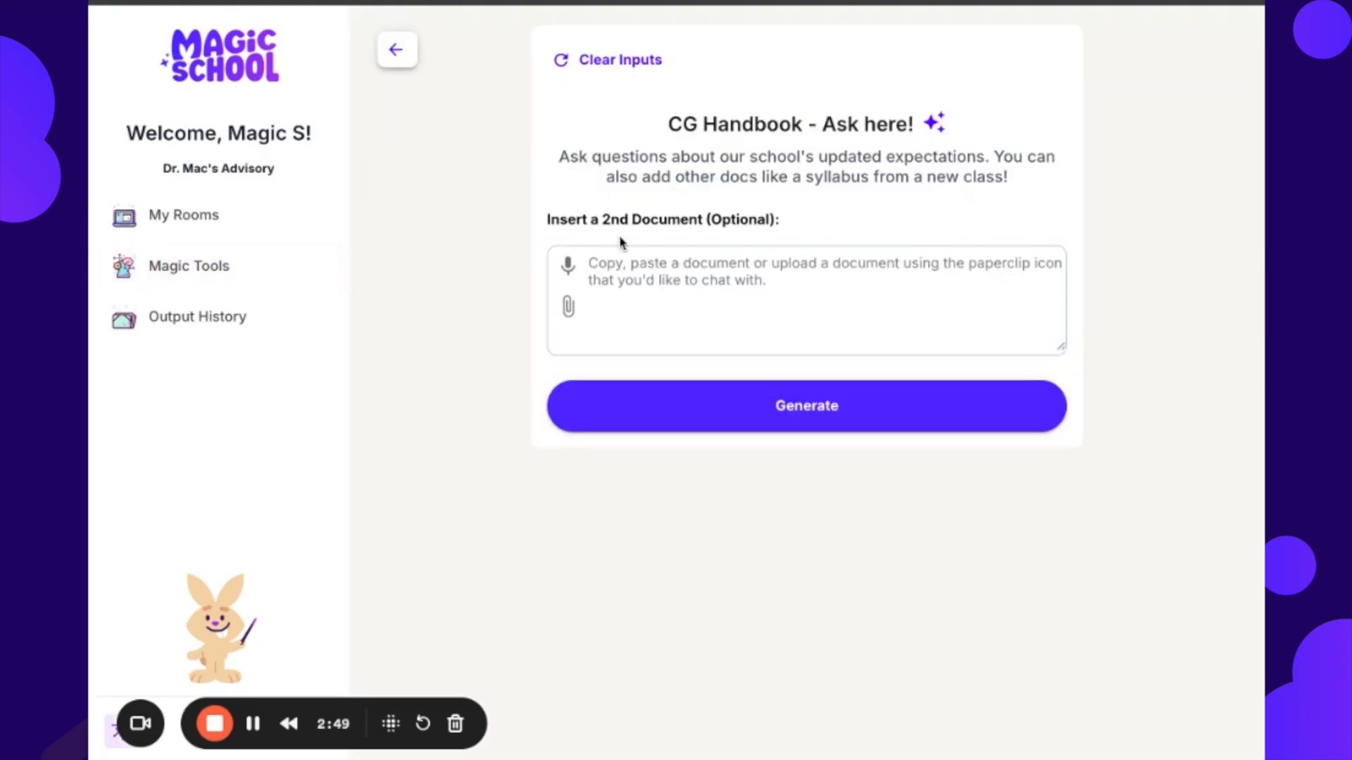
mouse_move(662, 134)
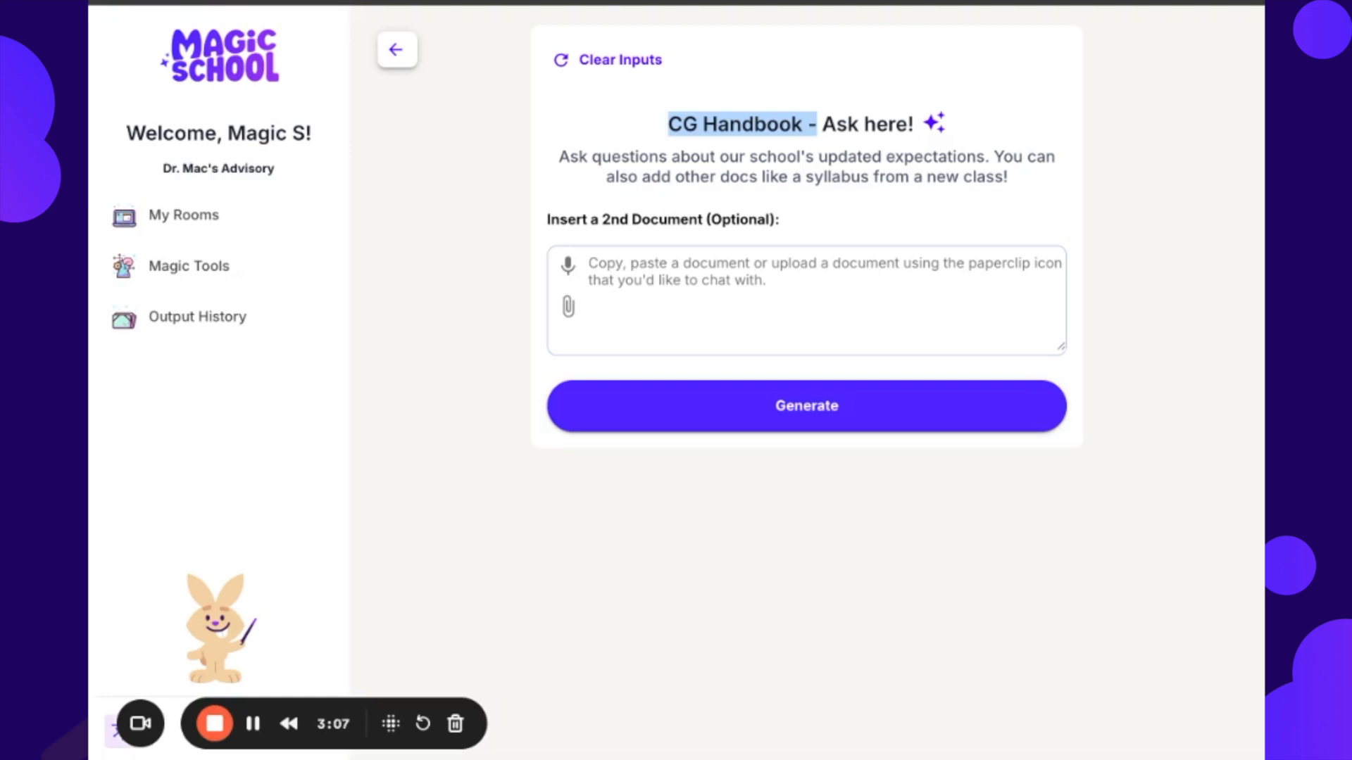
Step: Check Dr. Mac's Advisory's Output History, which is empty
click(196, 317)
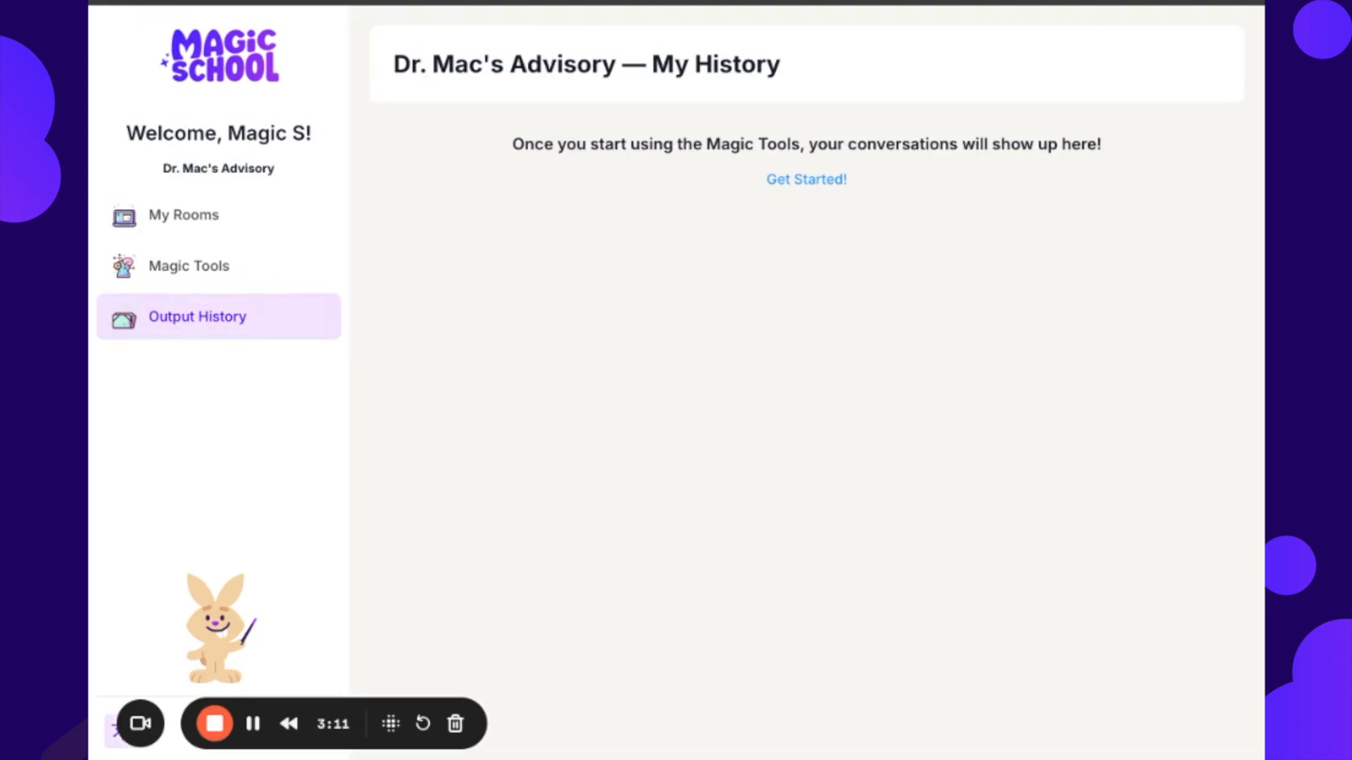
mouse_move(189, 337)
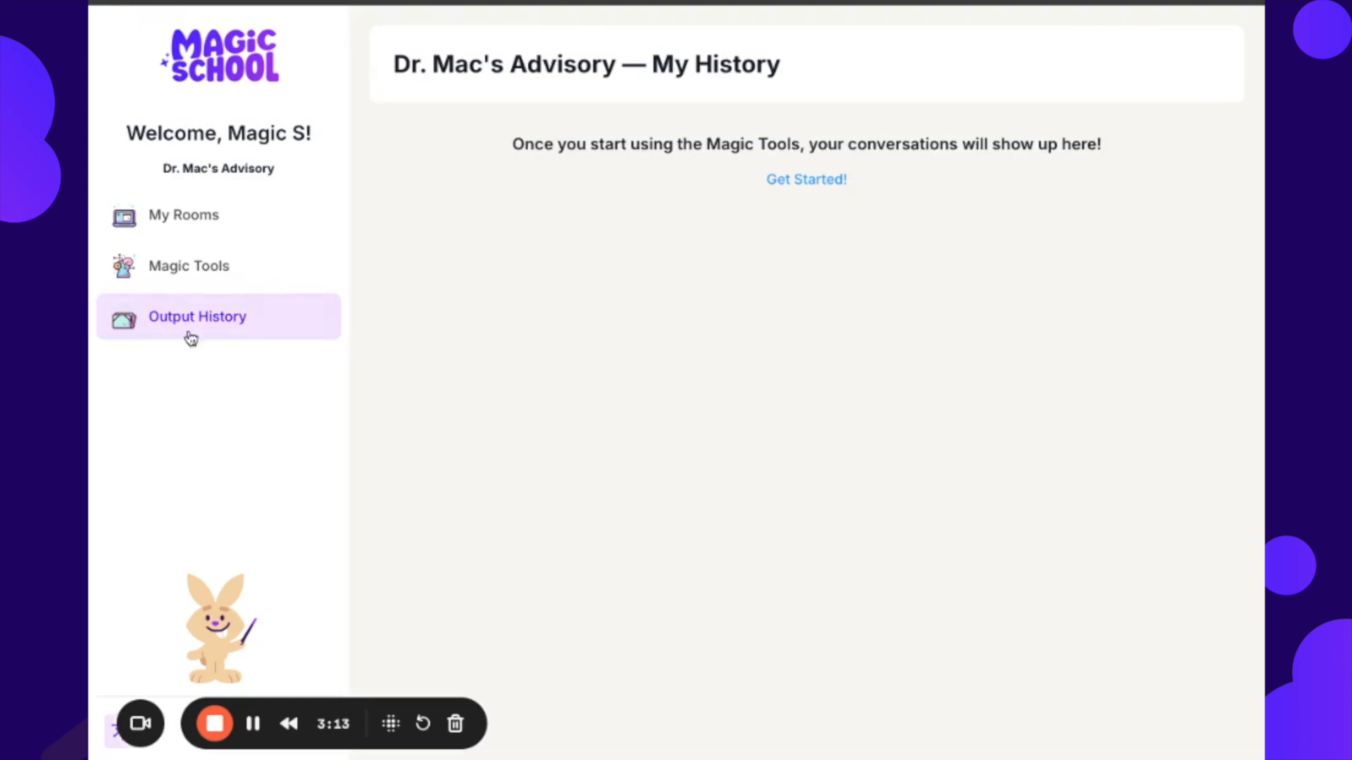
mouse_move(192, 359)
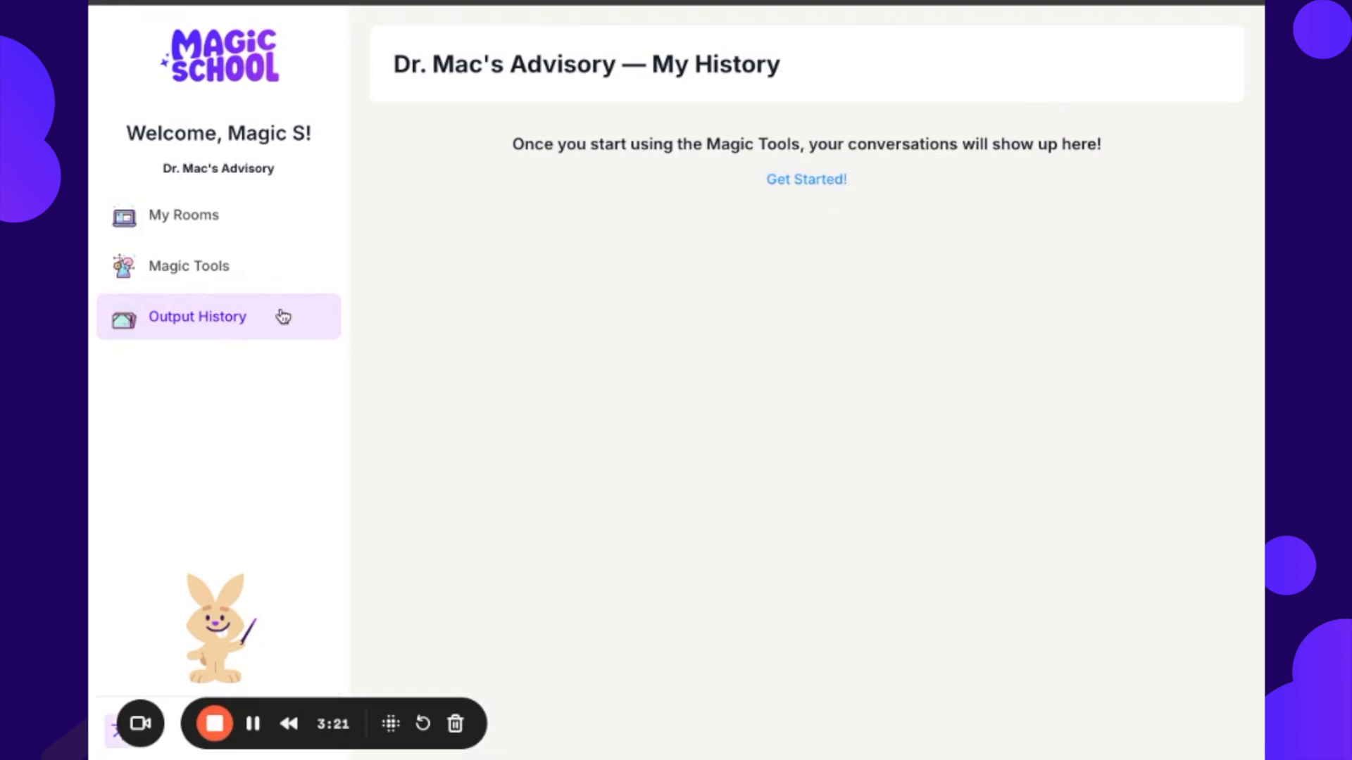
mouse_move(548, 176)
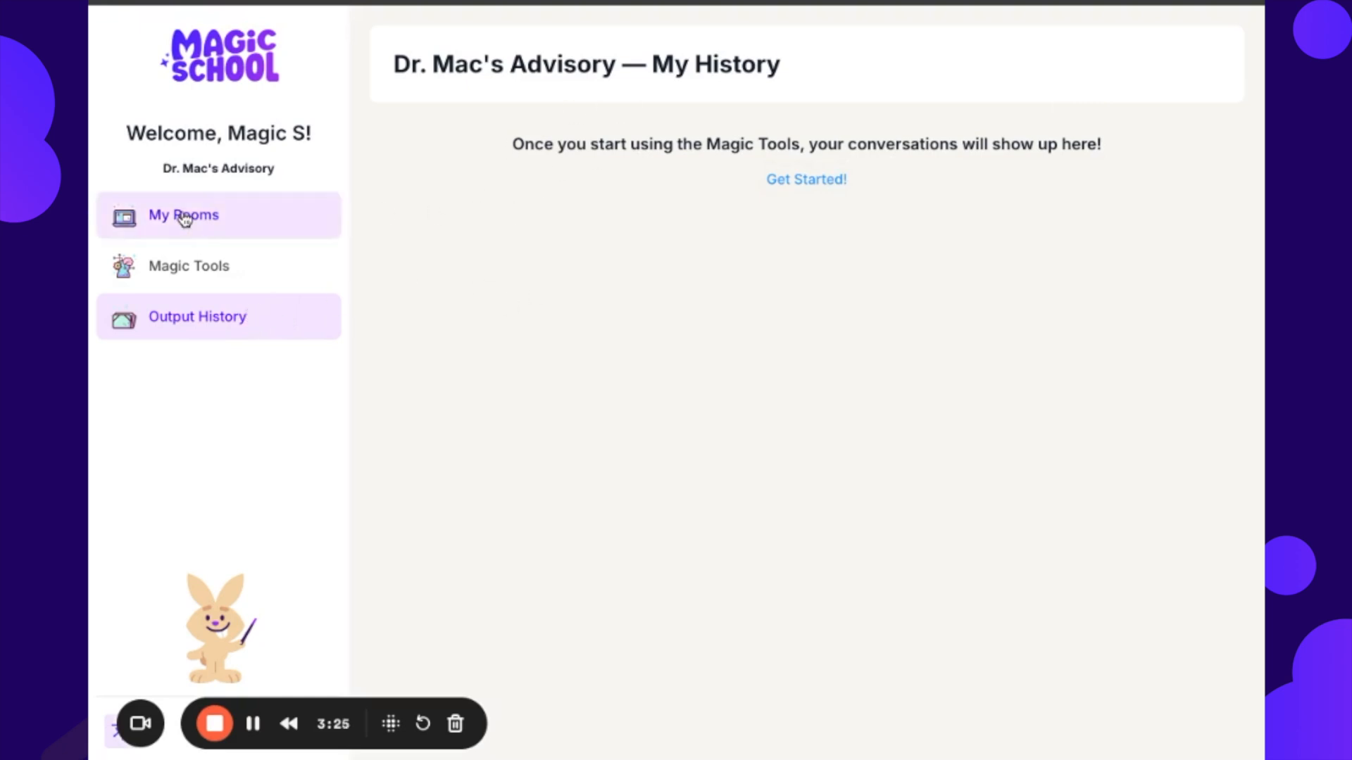
Step: Read Translation Station's Language Learning Tutor Spanish fruit lesson messages
click(183, 215)
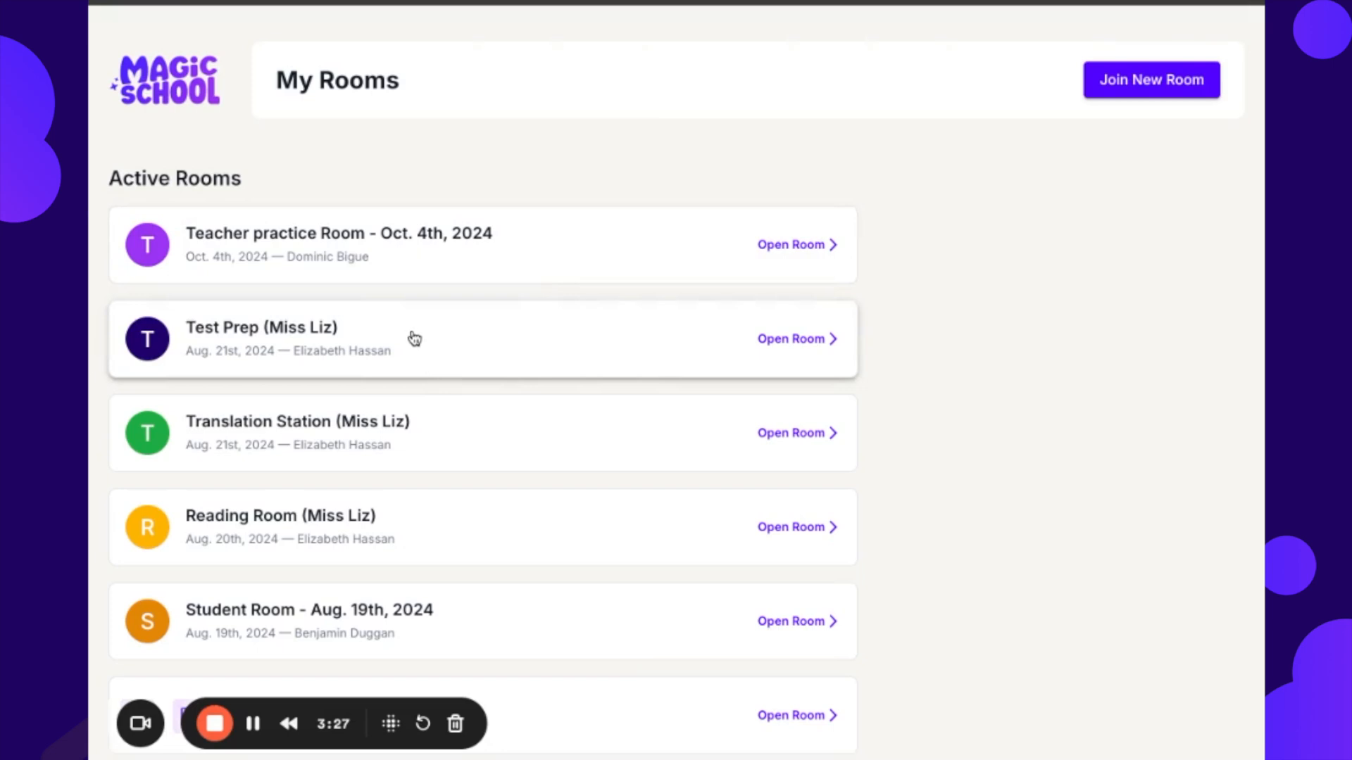
mouse_move(411, 422)
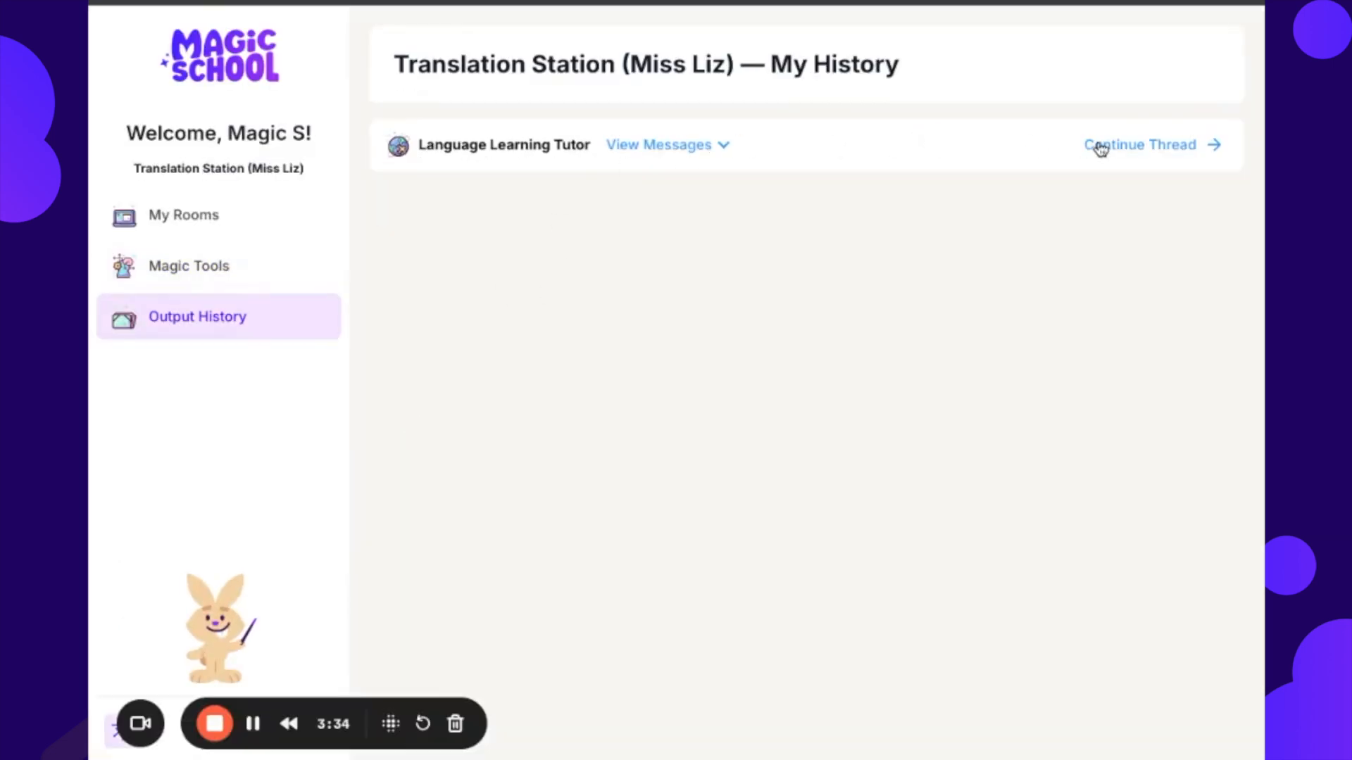
click(658, 143)
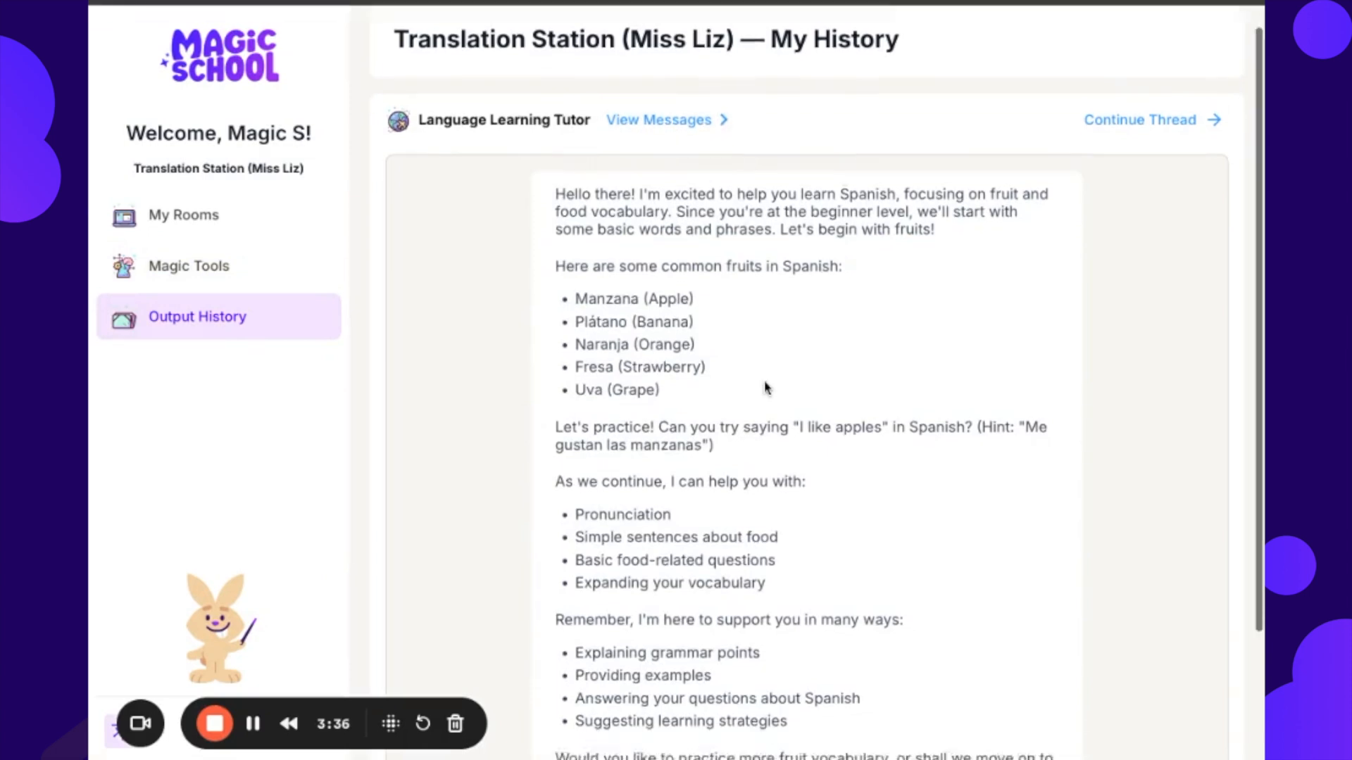
scroll(down, 3)
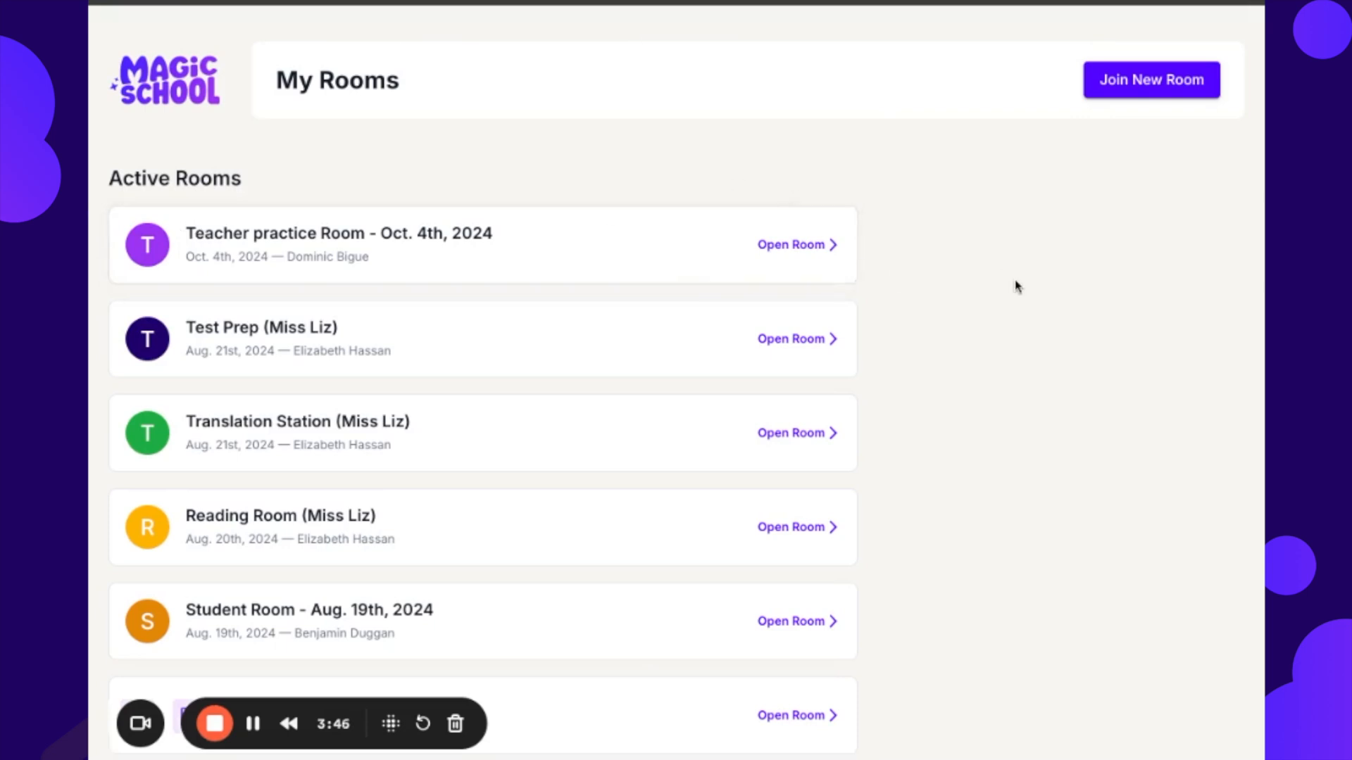
Step: Open locked Ms. Hybl's Room, then return to the paused and locked rooms list
scroll(down, 3)
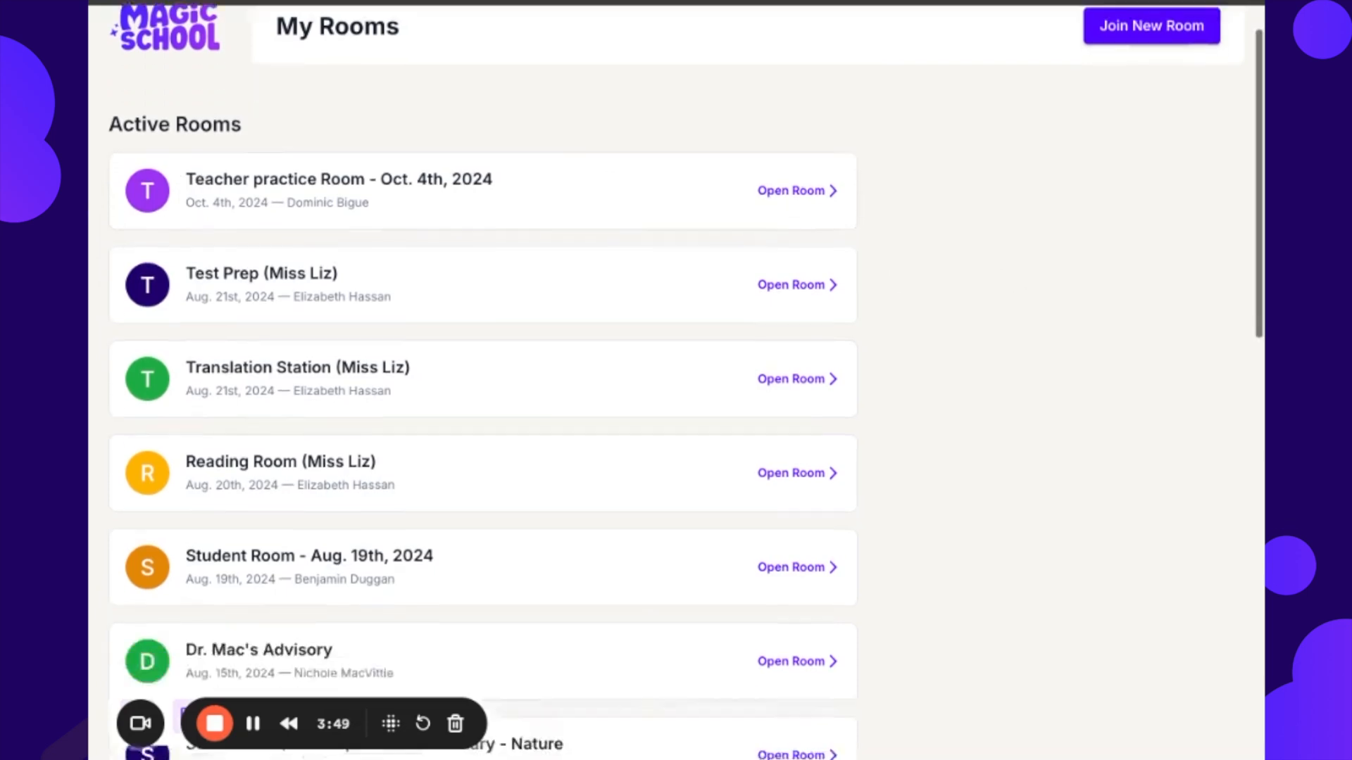
scroll(down, 3)
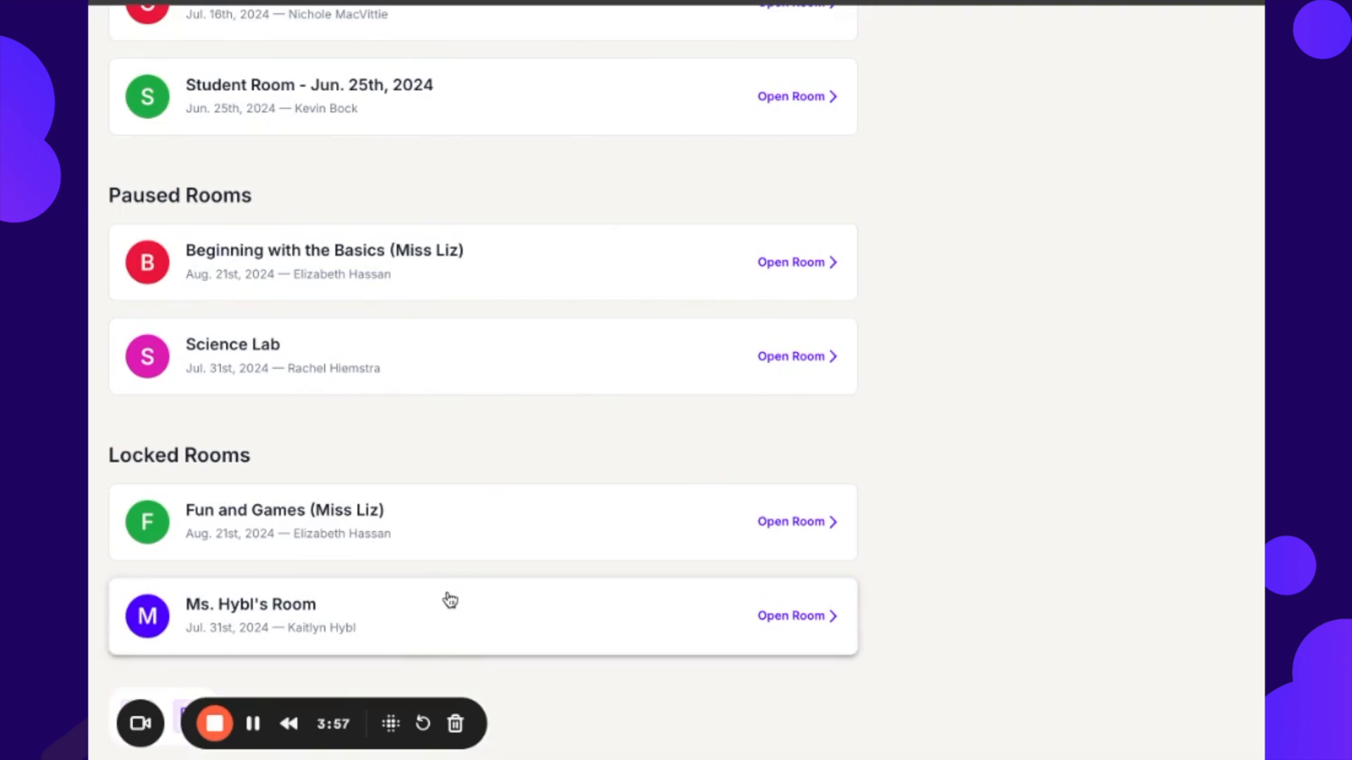
mouse_move(561, 619)
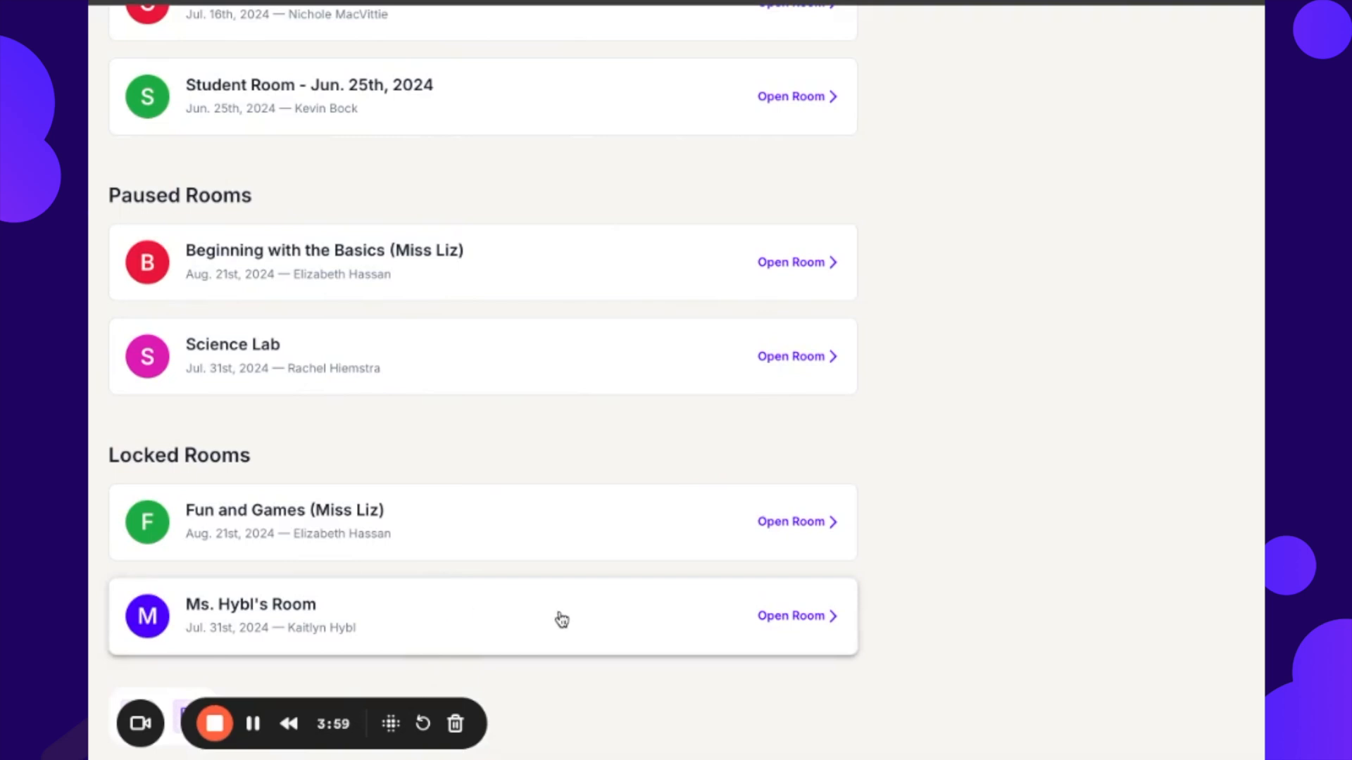
click(790, 615)
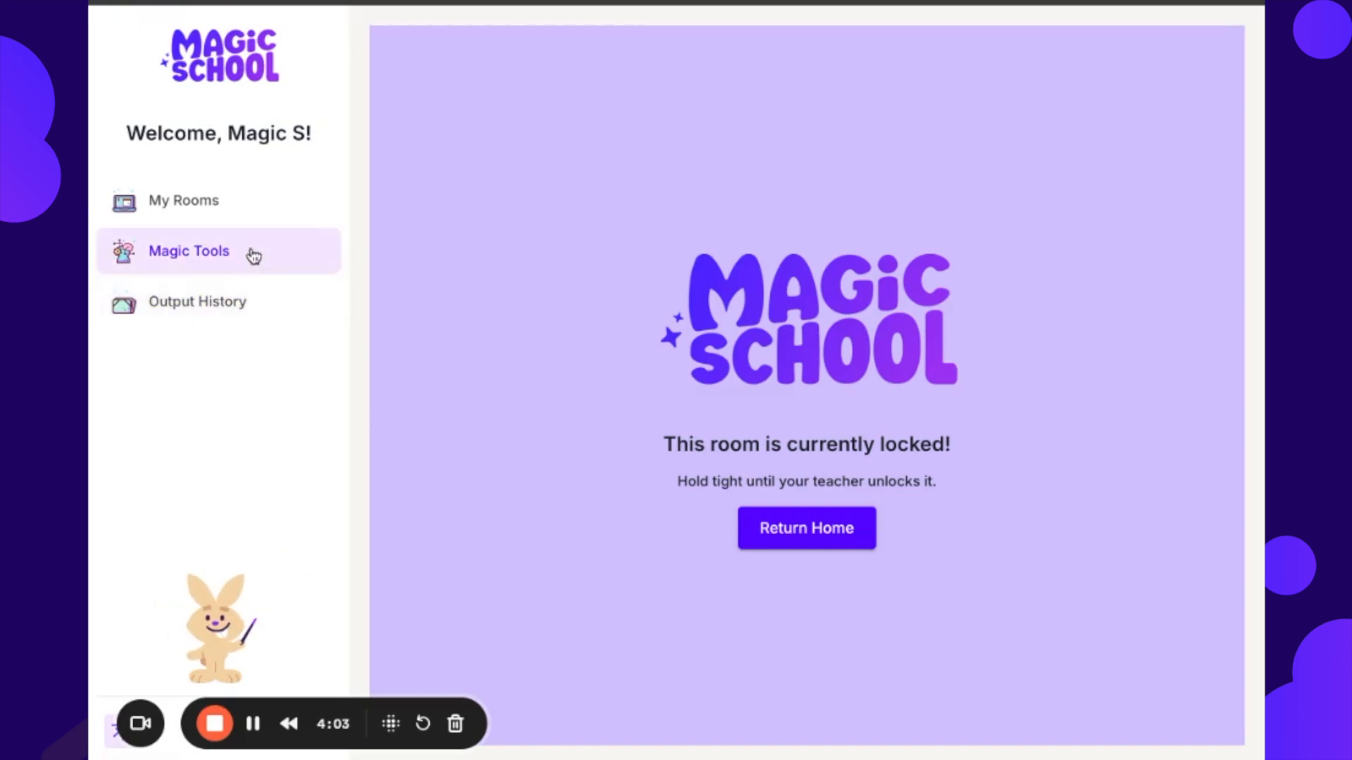
click(196, 302)
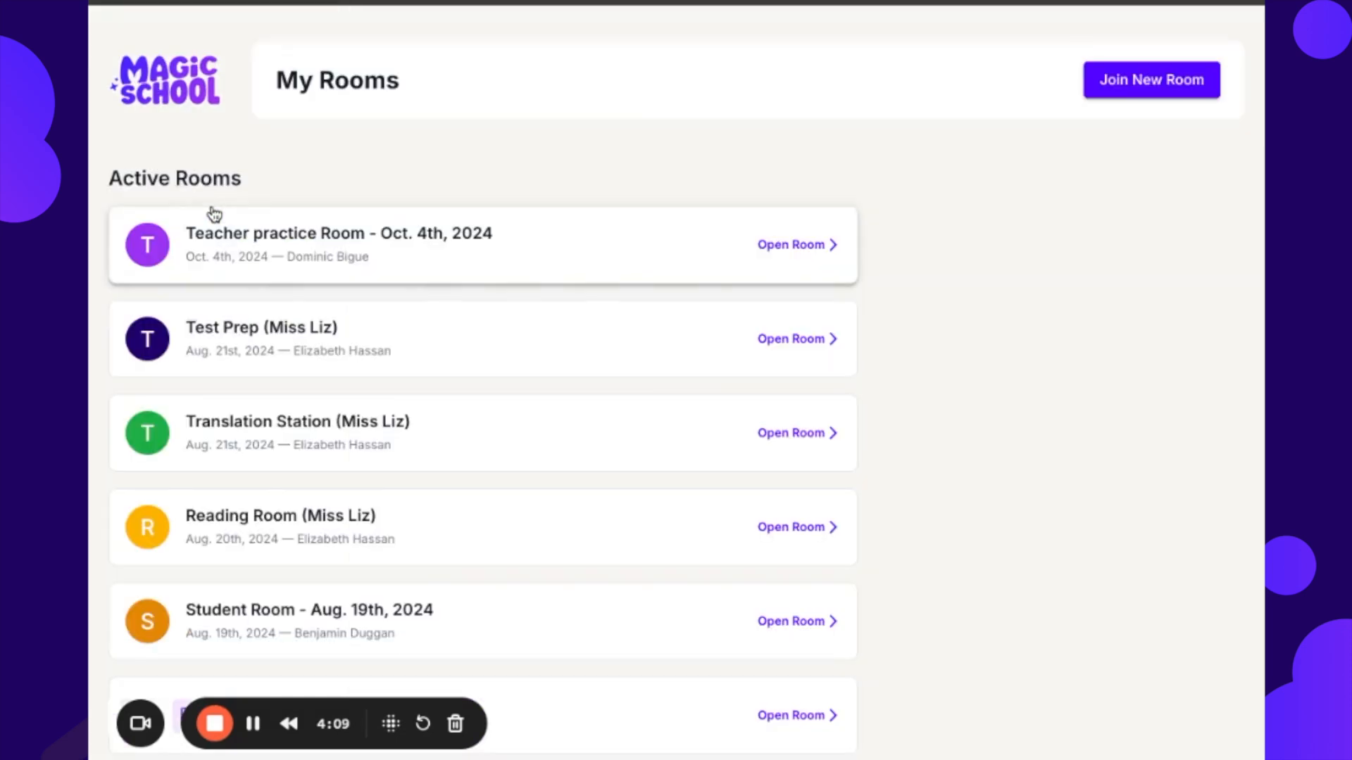
scroll(down, 3)
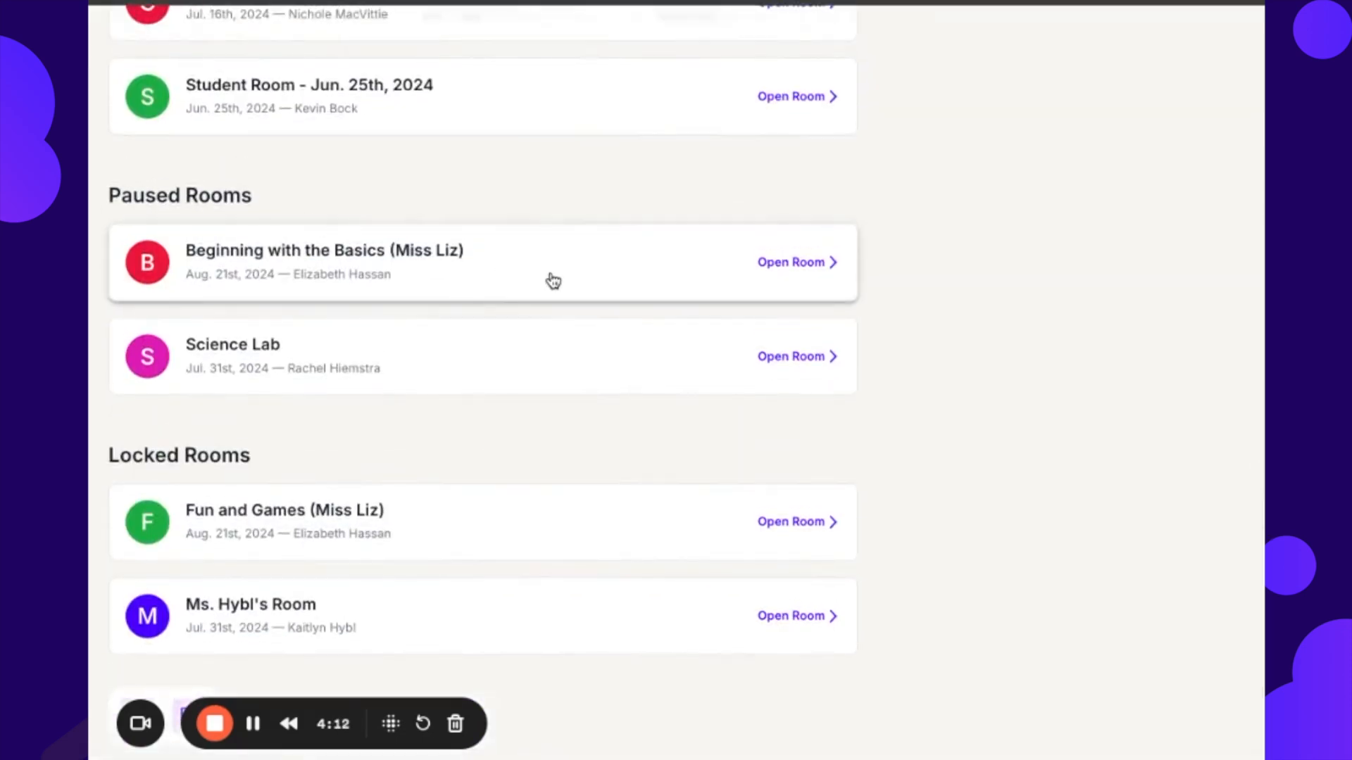
Step: Open paused Beginning with the Basics (Miss Liz), viewing its empty history and tools
click(790, 261)
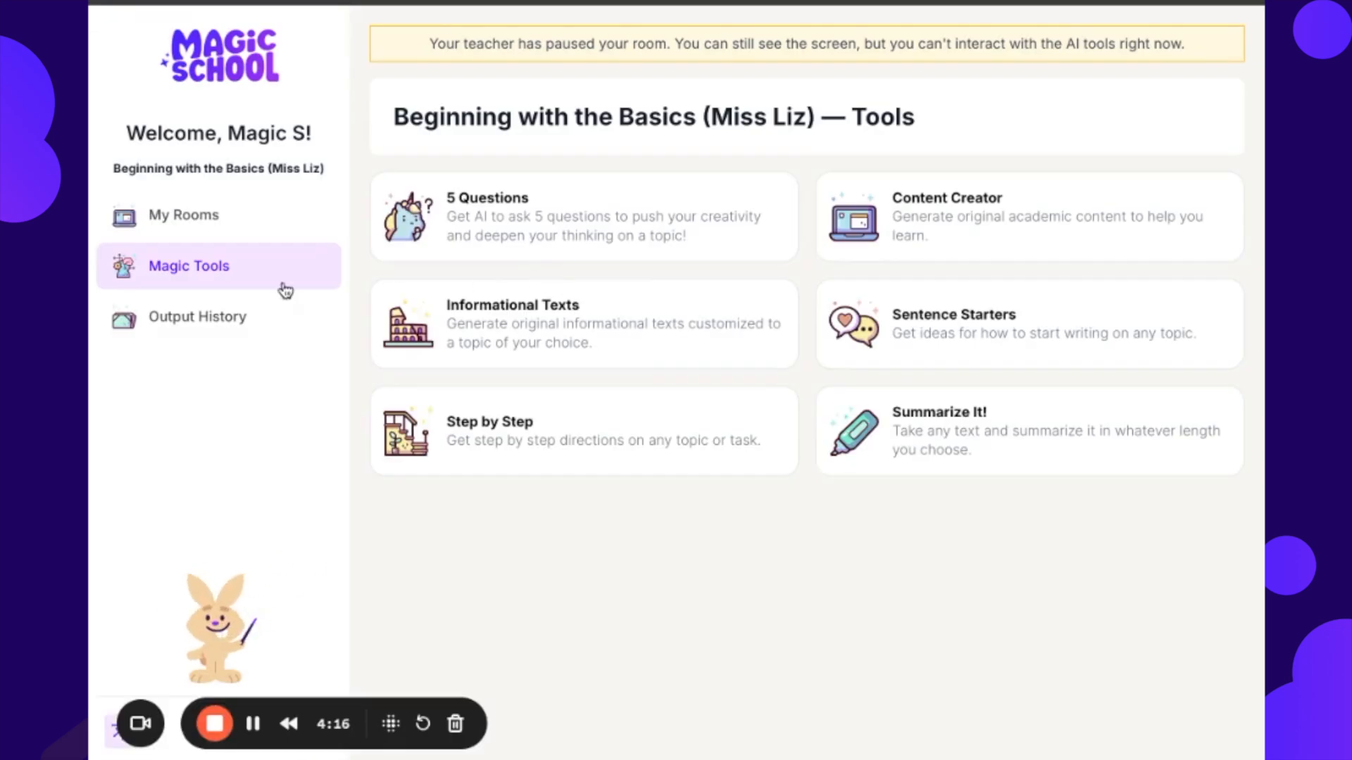
click(196, 316)
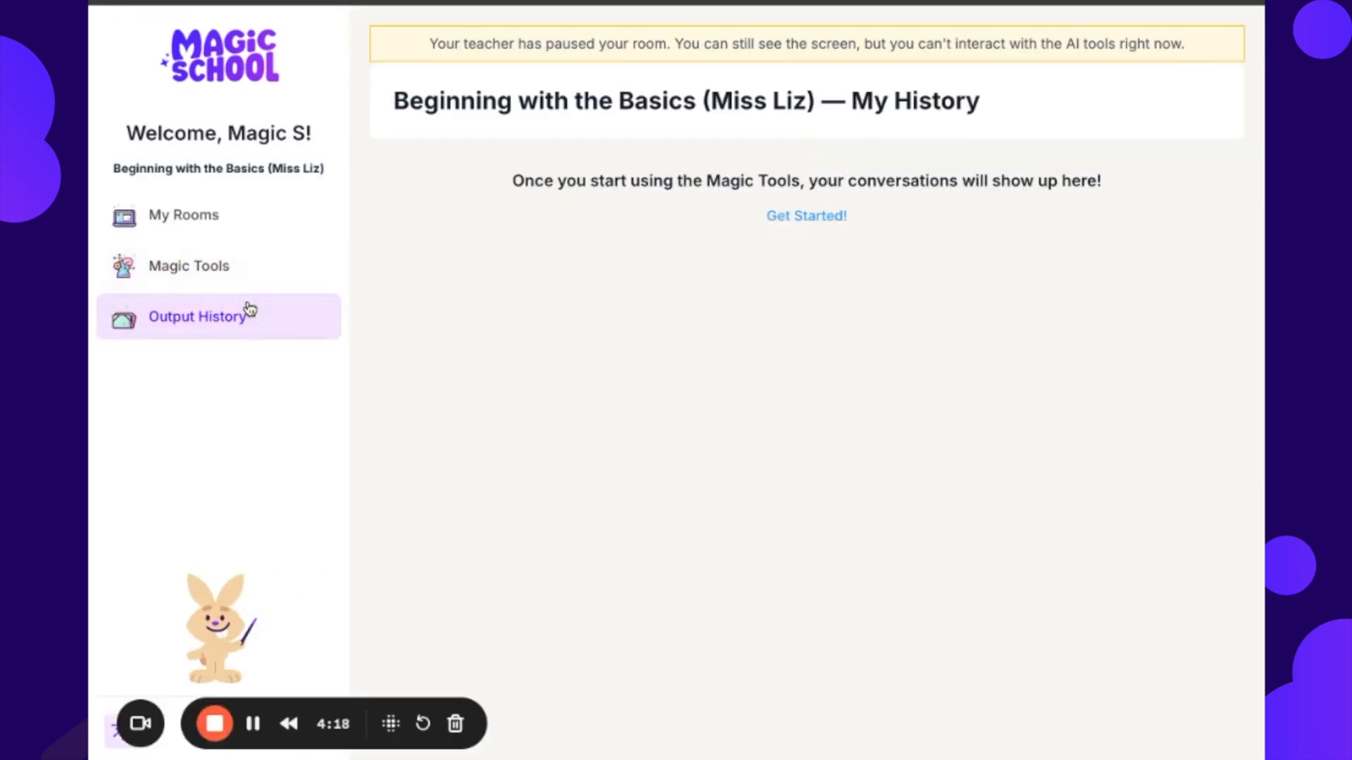
click(189, 266)
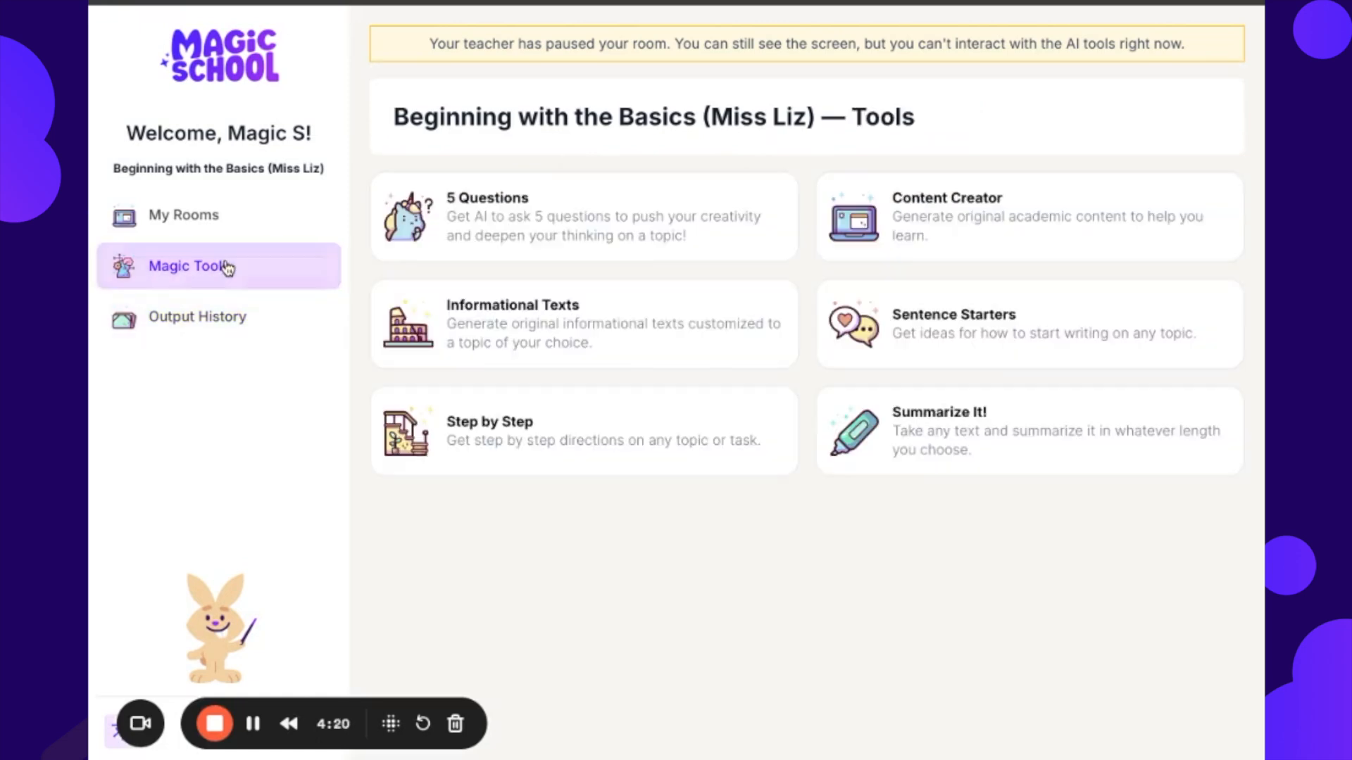